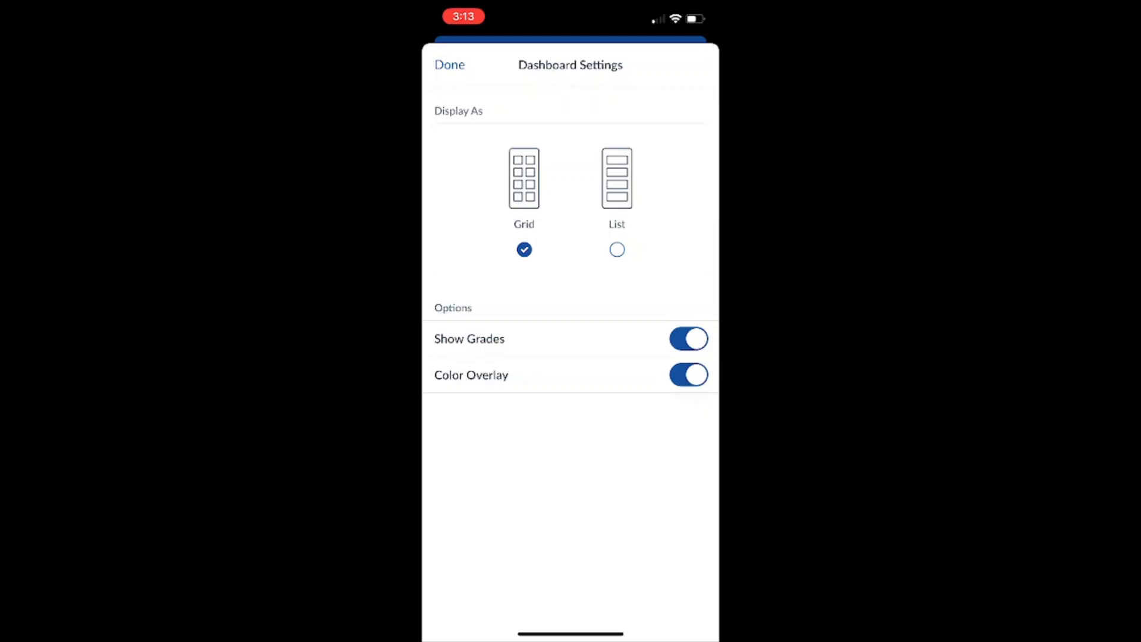
- Switch the dashboard display from Grid to List and return to the course cards
{"action": "left_click", "coordinate": [616, 249]}
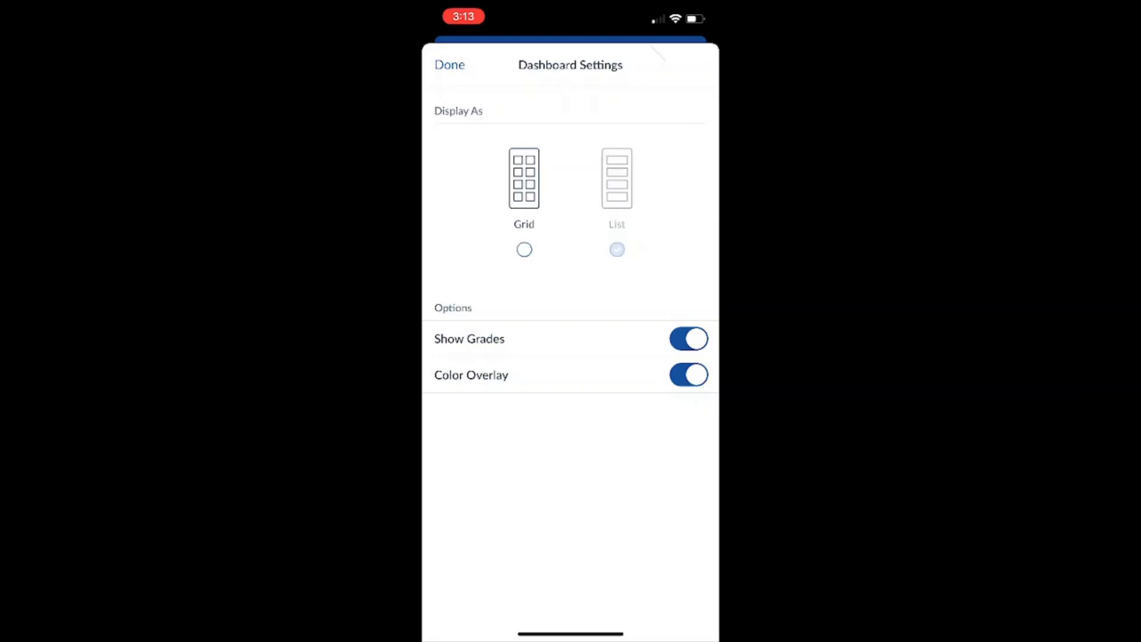
{"action": "left_click", "coordinate": [449, 64]}
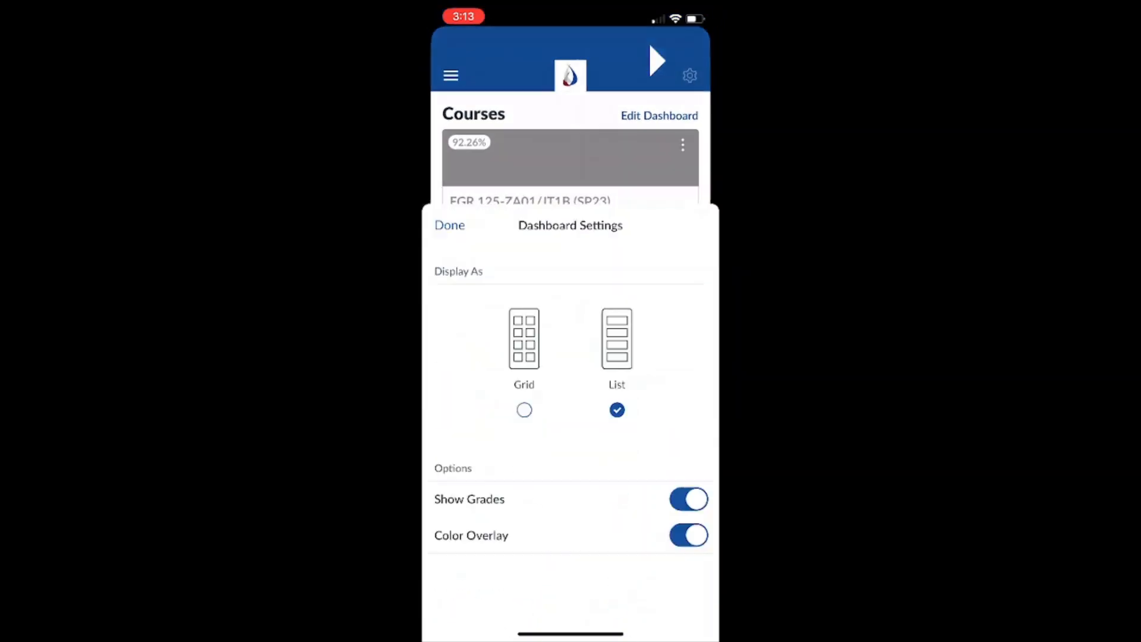
{"action": "left_click", "coordinate": [450, 225]}
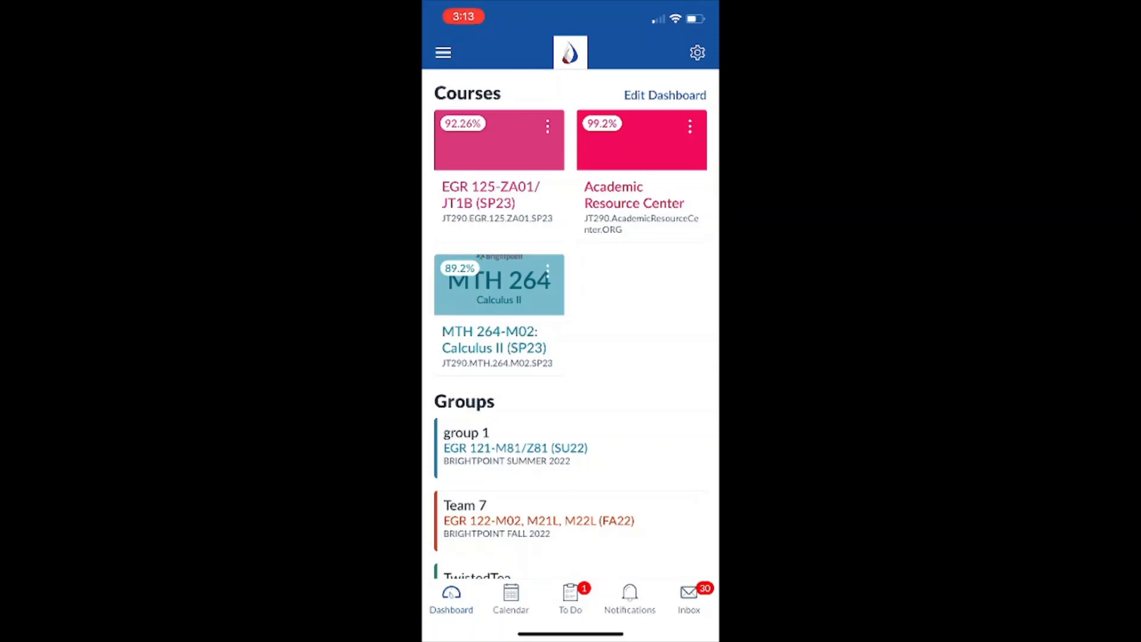
{"action": "left_click", "coordinate": [663, 95]}
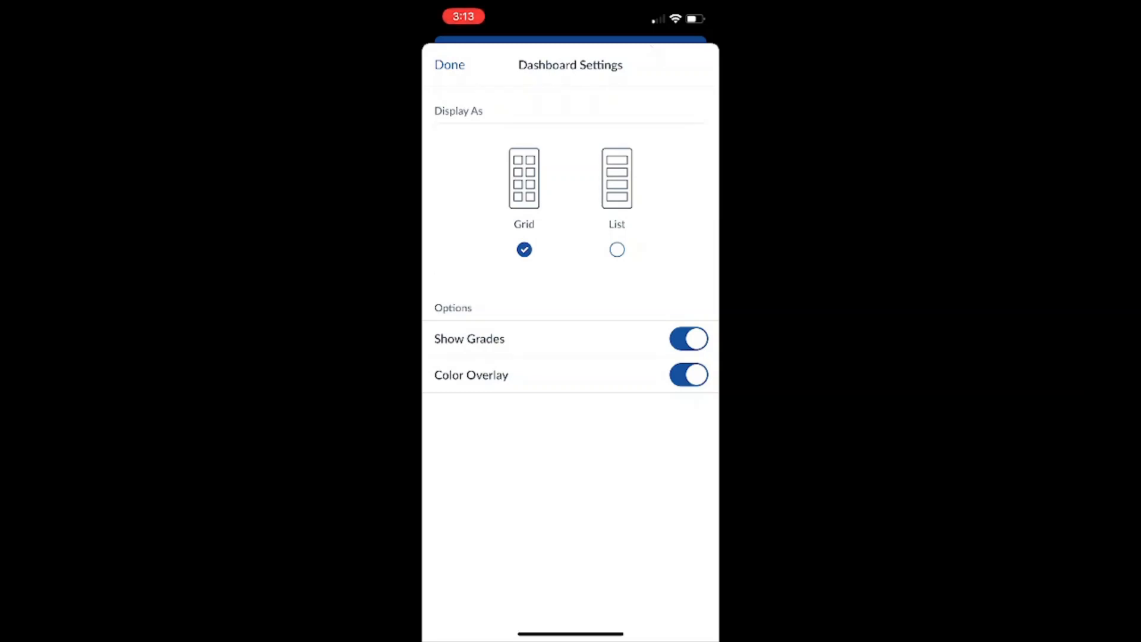
{"action": "left_click", "coordinate": [449, 65]}
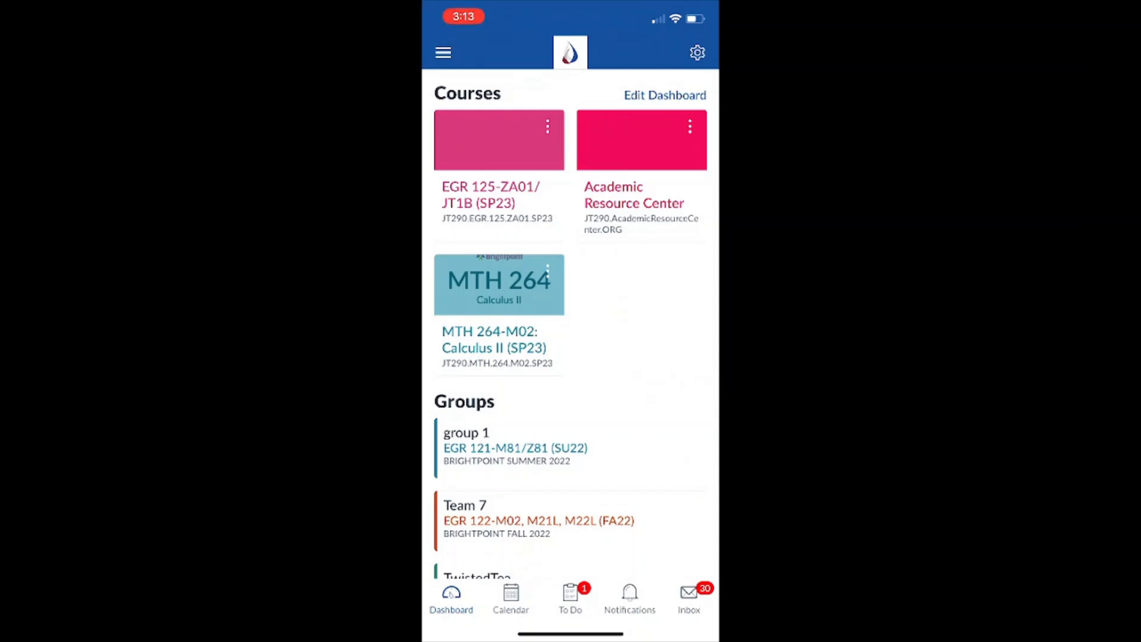
{"action": "left_click", "coordinate": [696, 52]}
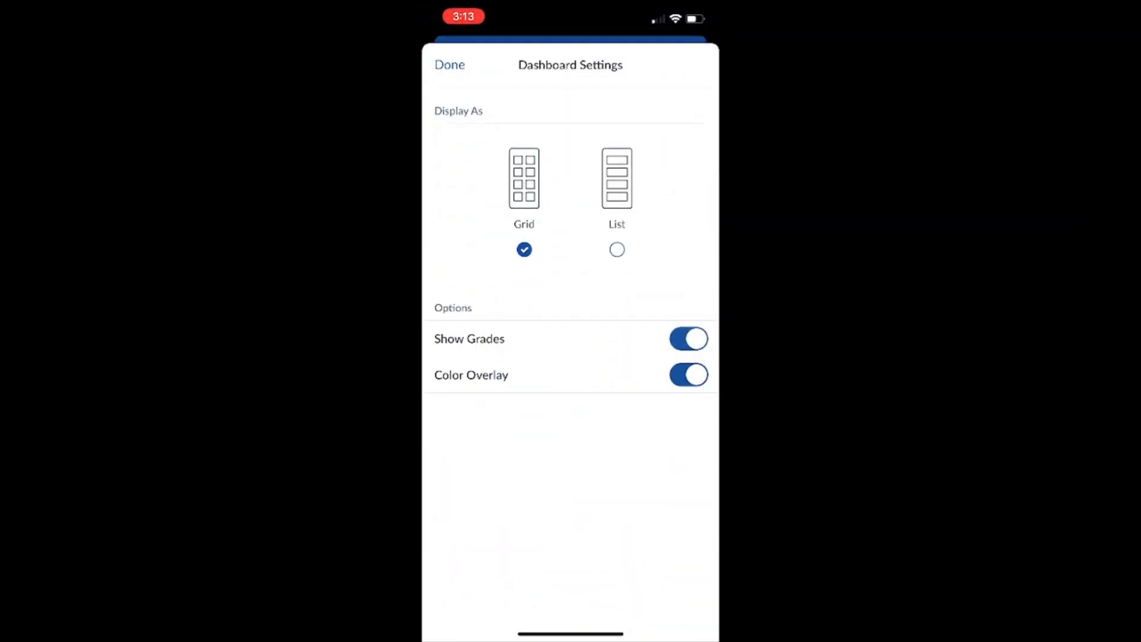
{"action": "left_click", "coordinate": [449, 64]}
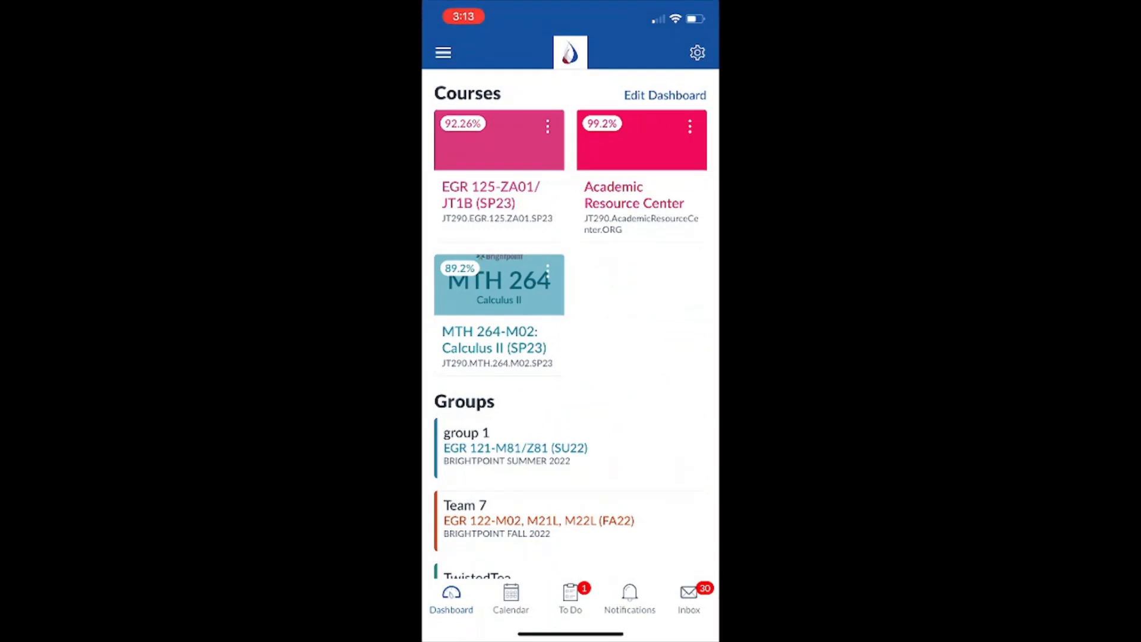
{"action": "left_click", "coordinate": [696, 52]}
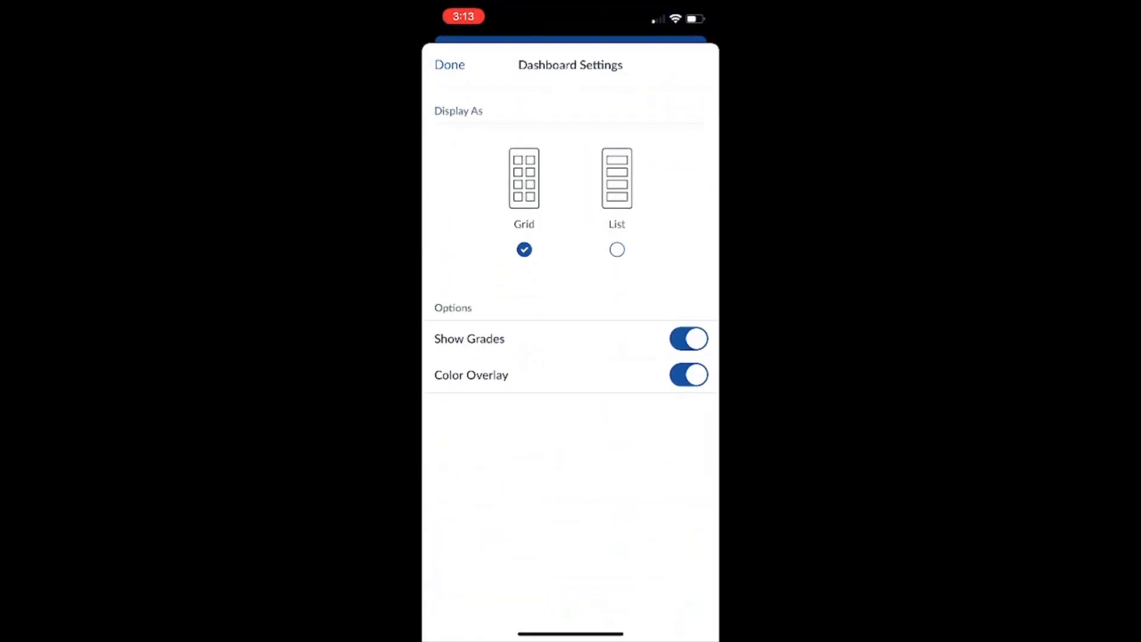
{"action": "left_click", "coordinate": [449, 65]}
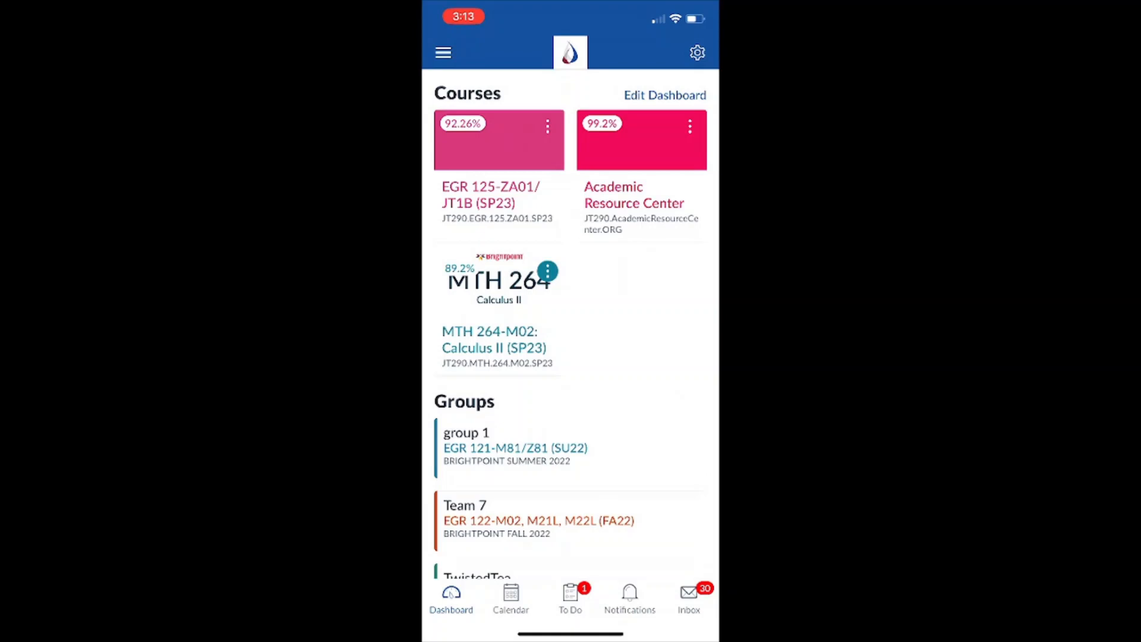
{"action": "left_click", "coordinate": [663, 95]}
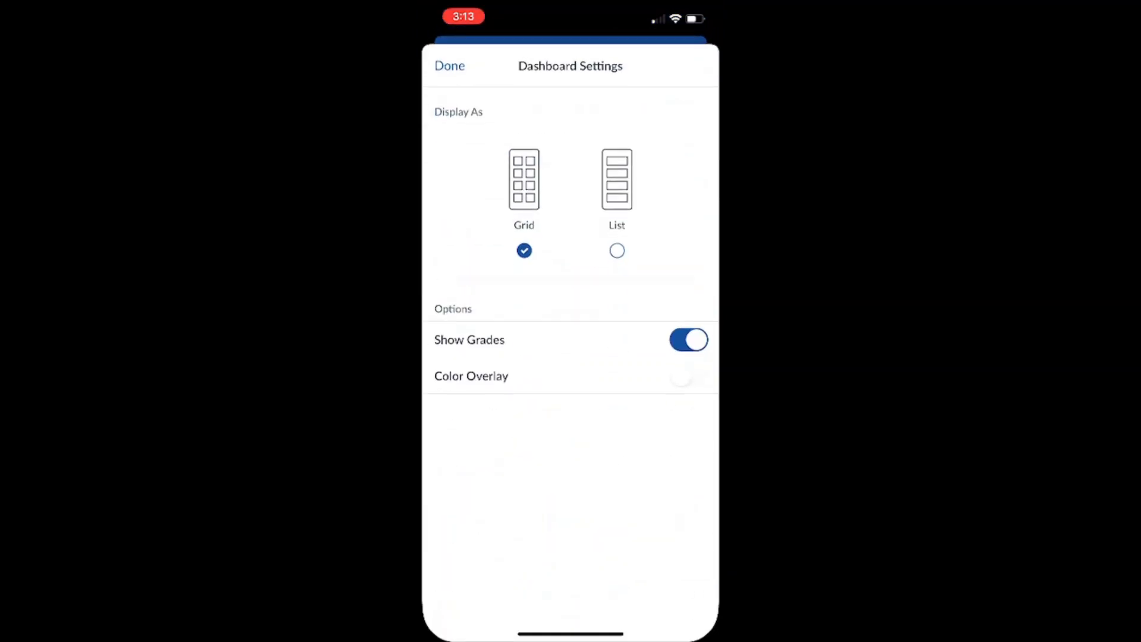
{"action": "left_click", "coordinate": [449, 65]}
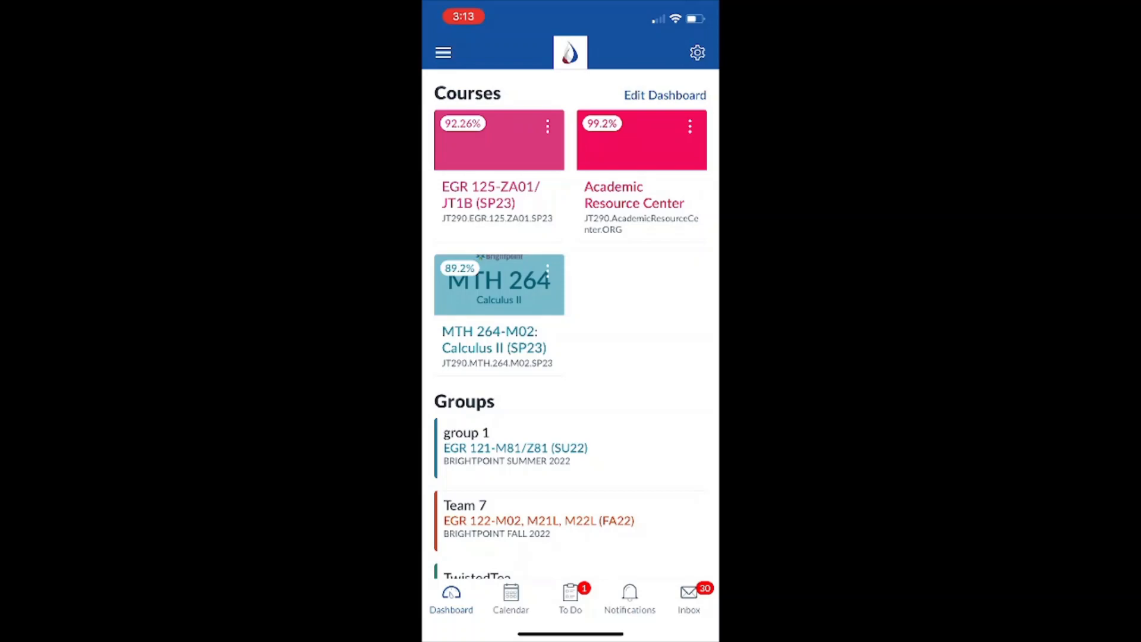
{"action": "left_click", "coordinate": [442, 52]}
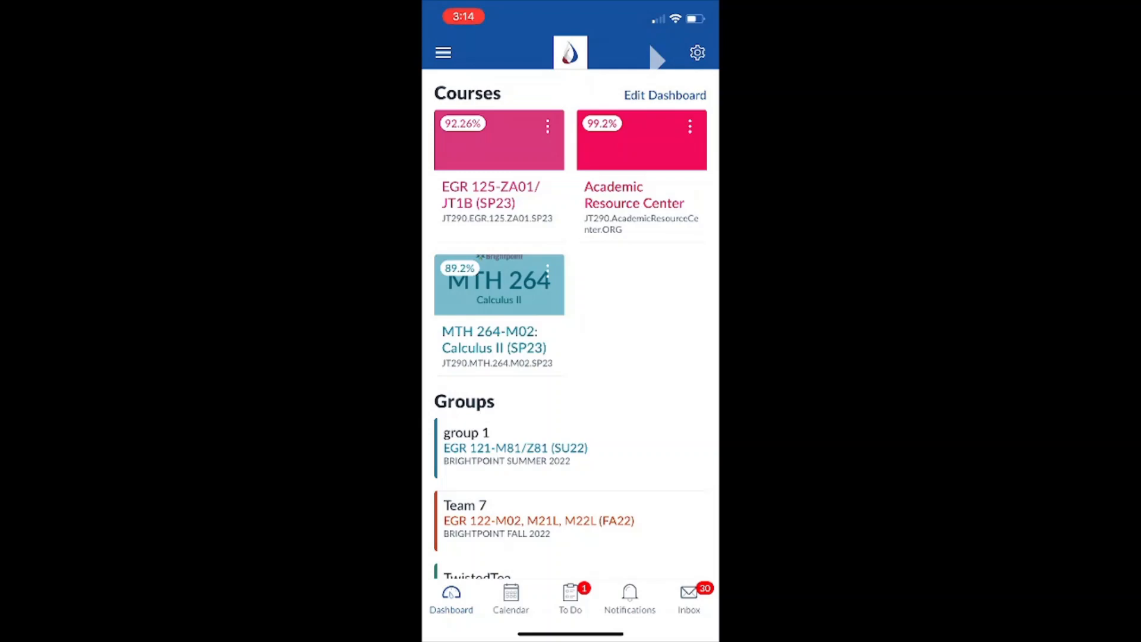
{"action": "left_click", "coordinate": [696, 52]}
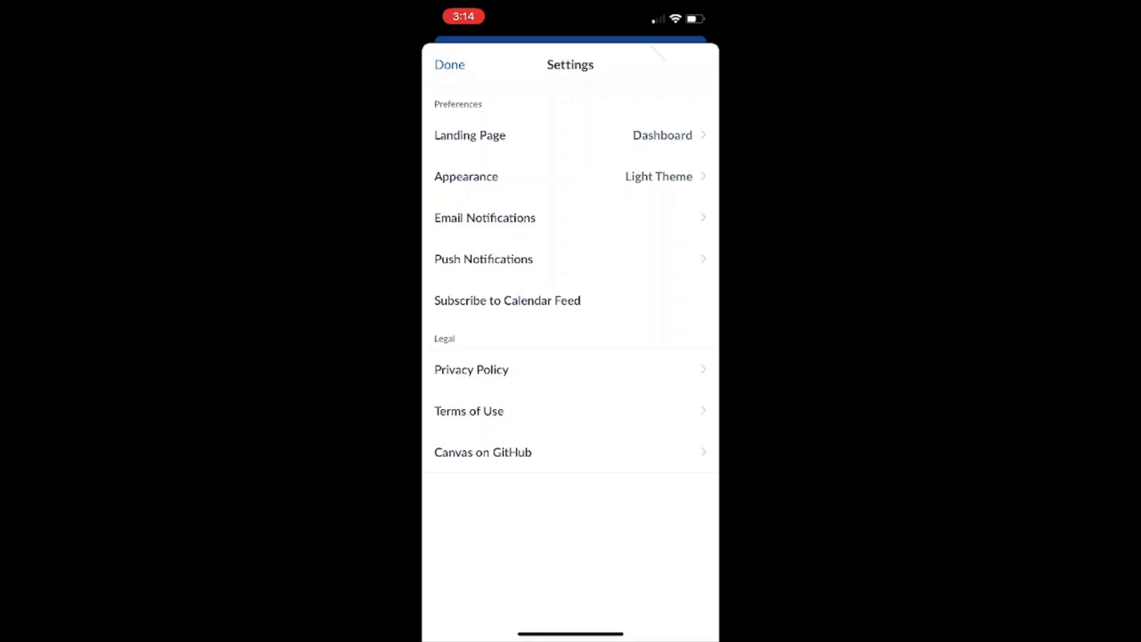
{"action": "left_click", "coordinate": [450, 64]}
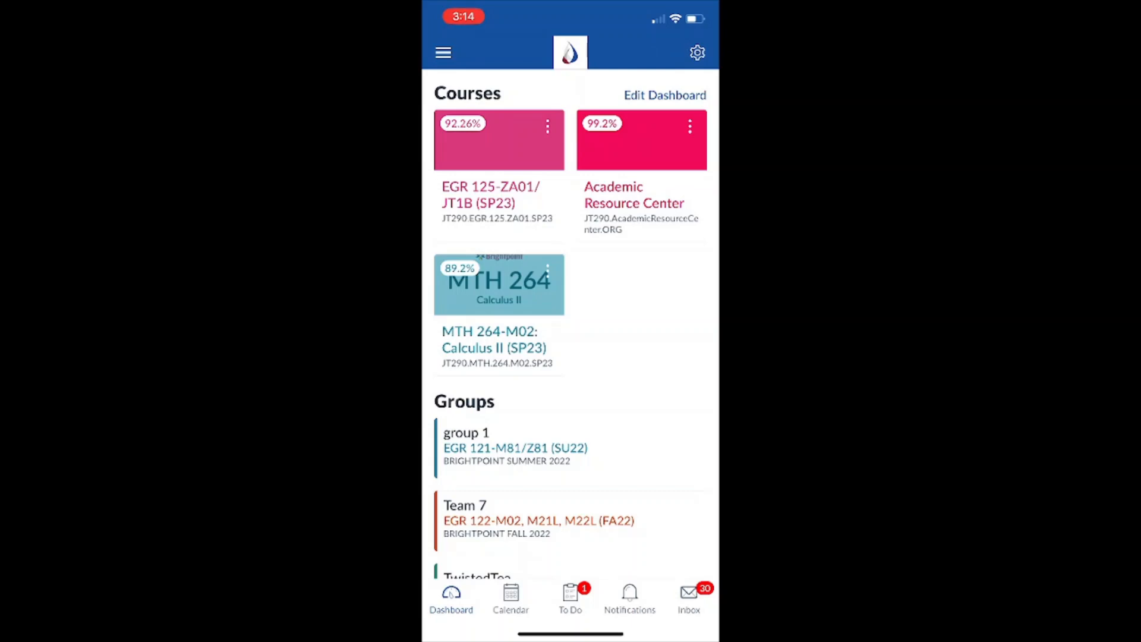
- Visit the Calendar, To Do, Notifications and Inbox tabs, then return to the Dashboard
{"action": "left_click", "coordinate": [510, 597]}
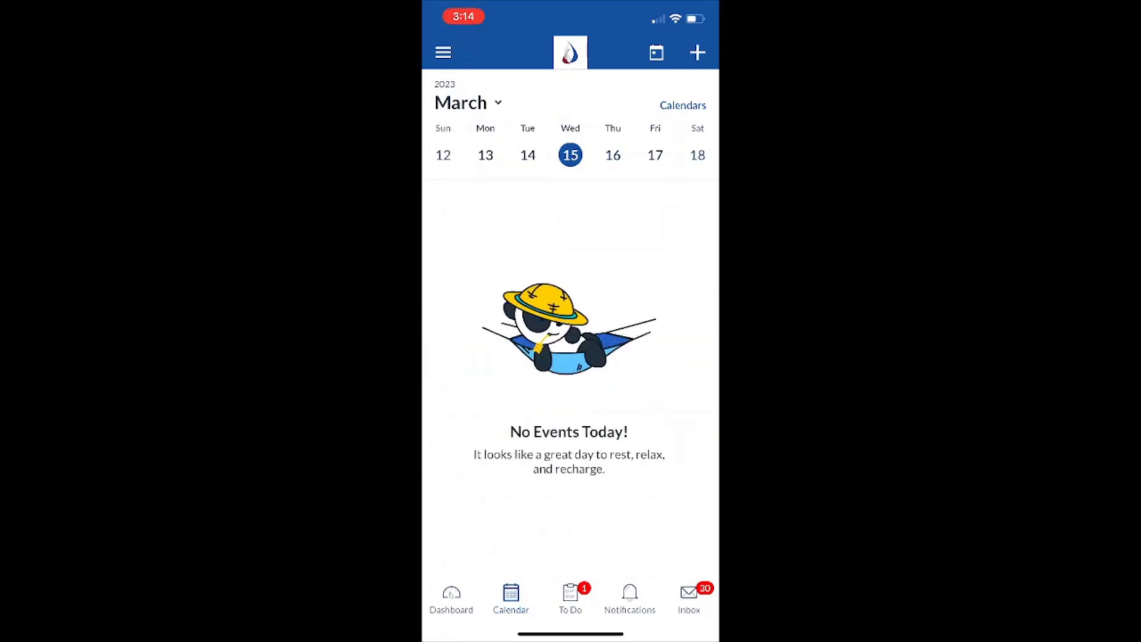
{"action": "left_click", "coordinate": [569, 598]}
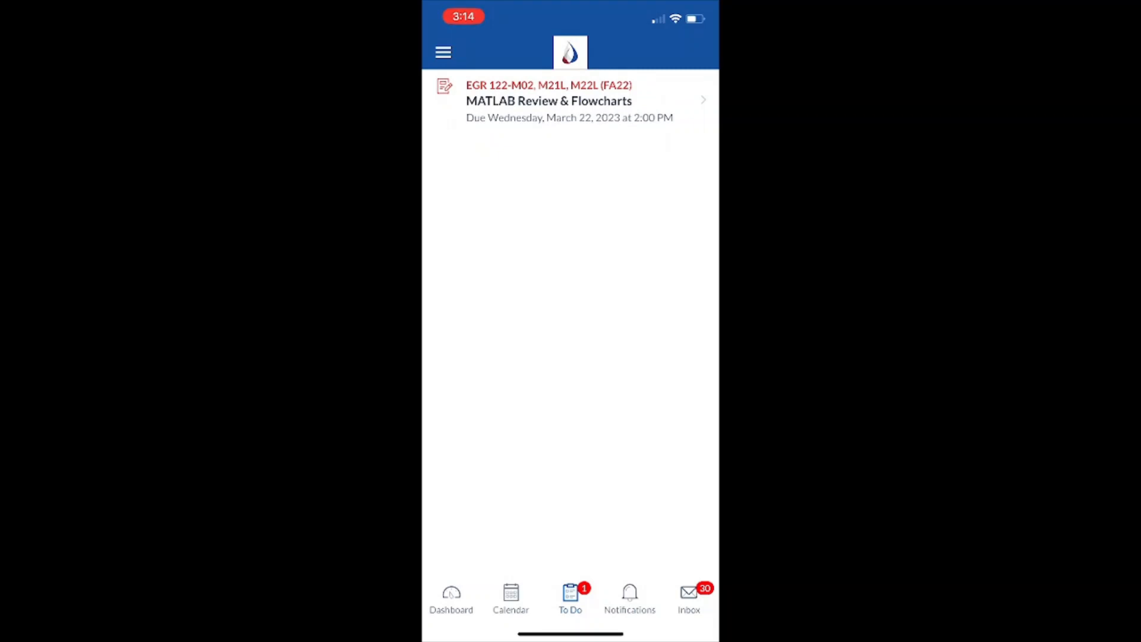
{"action": "left_click", "coordinate": [629, 597]}
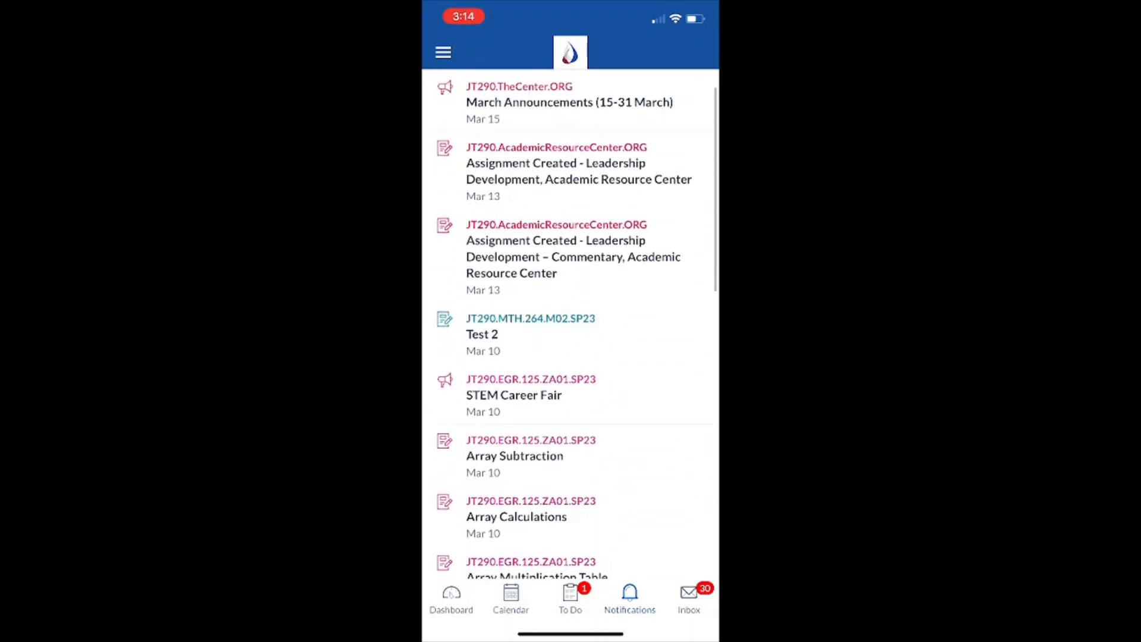
{"action": "left_click", "coordinate": [688, 597]}
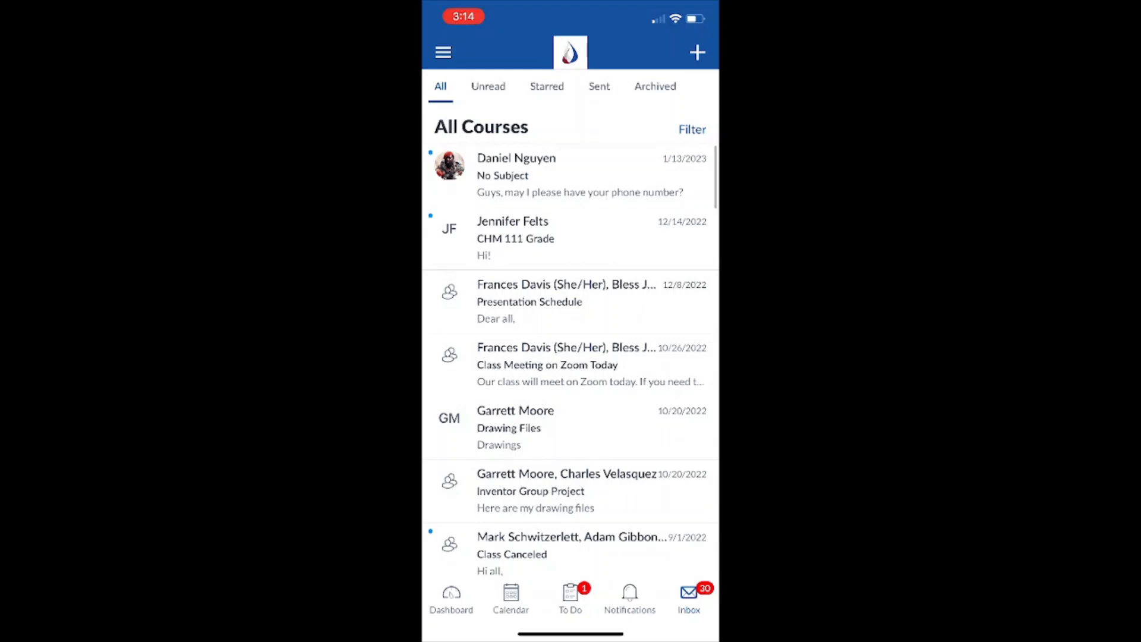
{"action": "left_click", "coordinate": [450, 597]}
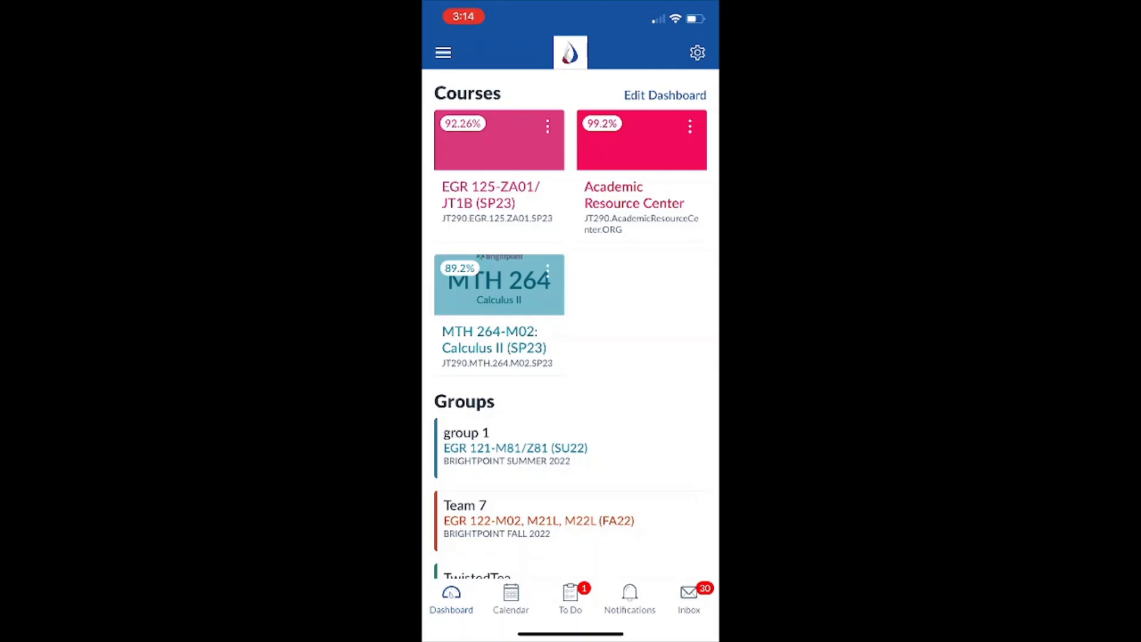
- Enter the MTH 264 Calculus II course and read through its syllabus
{"action": "left_click", "coordinate": [498, 284]}
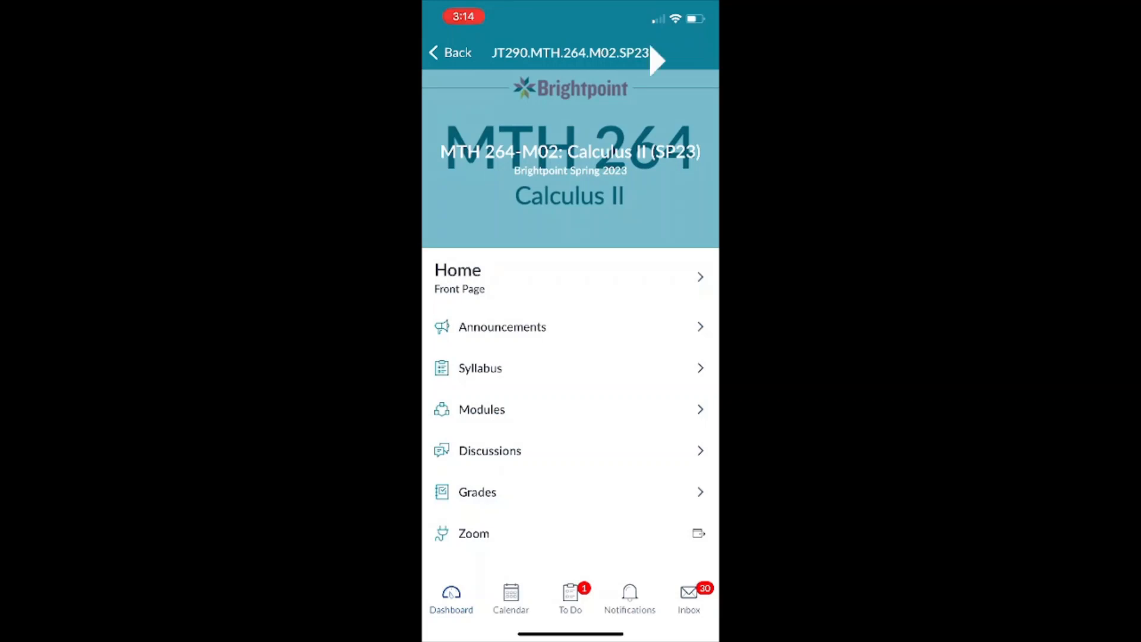
{"action": "left_click", "coordinate": [569, 278]}
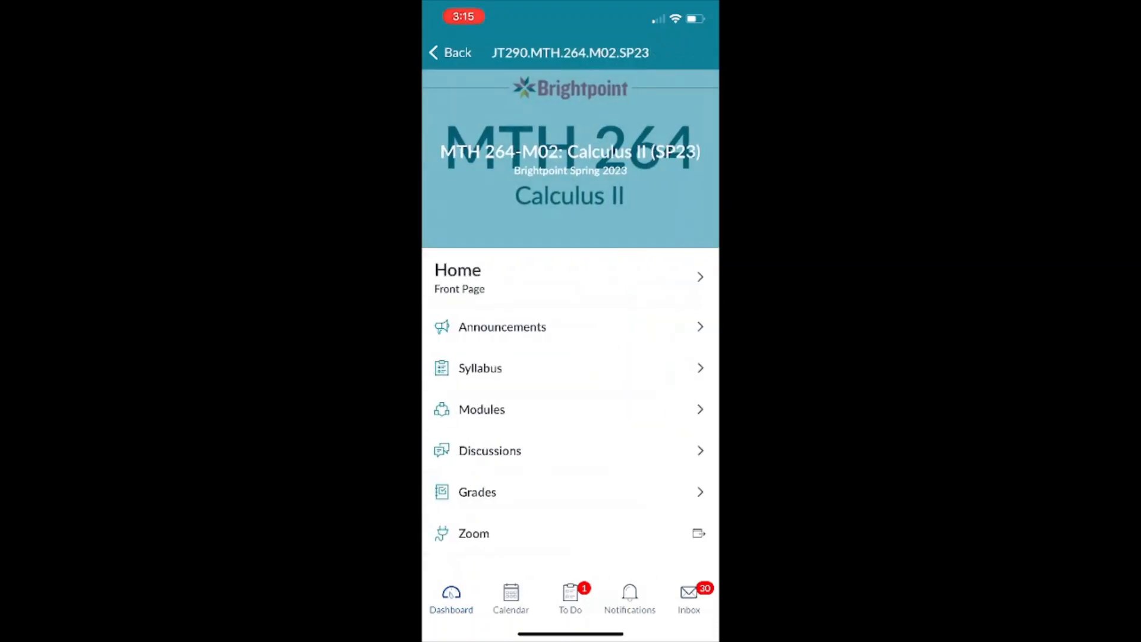
{"action": "left_click", "coordinate": [479, 367]}
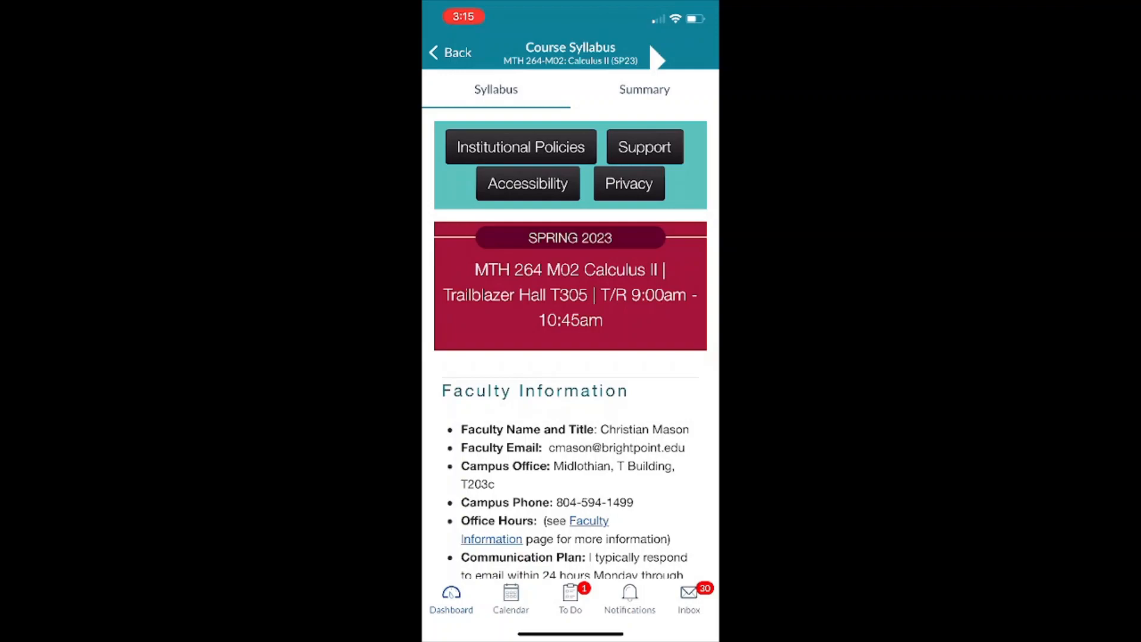
{"action": "scroll", "scroll_direction": "down", "scroll_amount": 3}
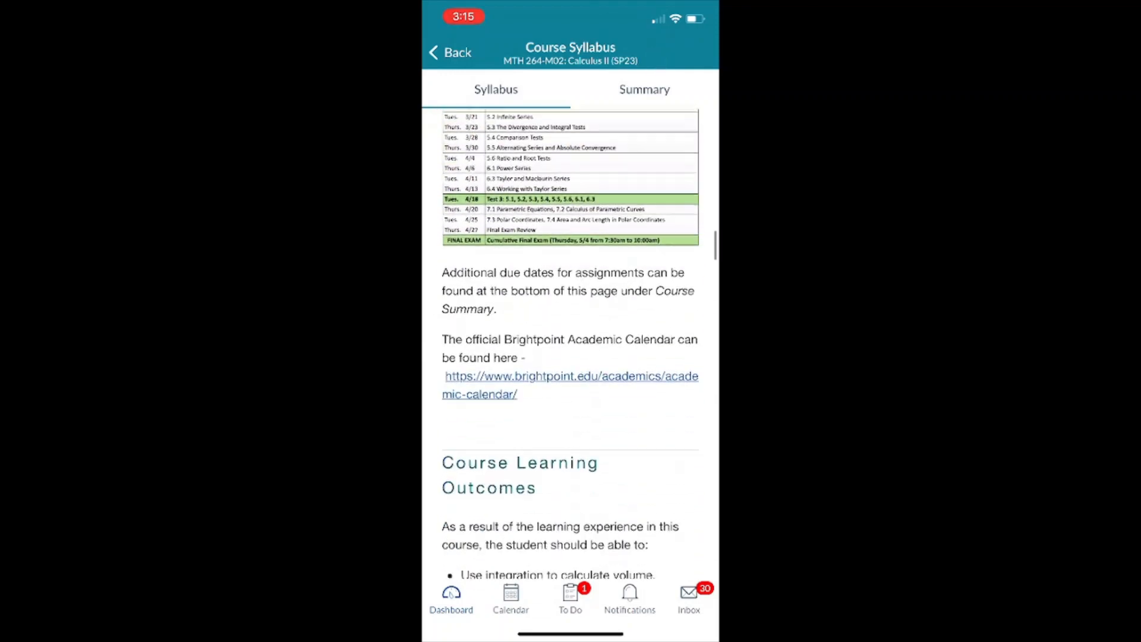
{"action": "left_click", "coordinate": [449, 52]}
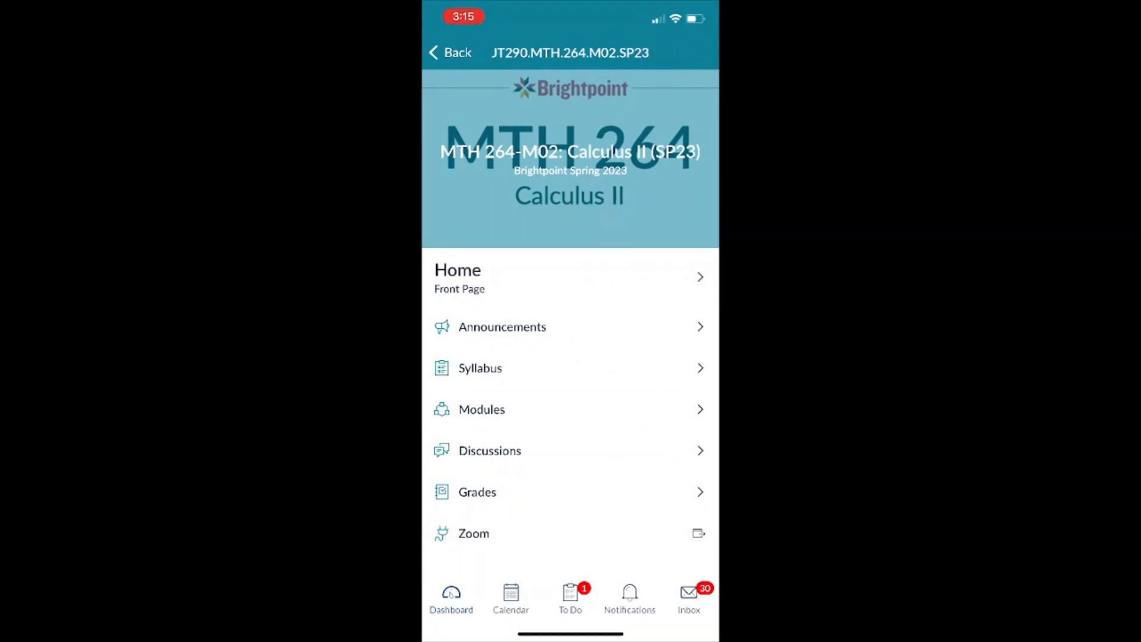
- View the course Discussions and return to the course menu
{"action": "left_click", "coordinate": [488, 450]}
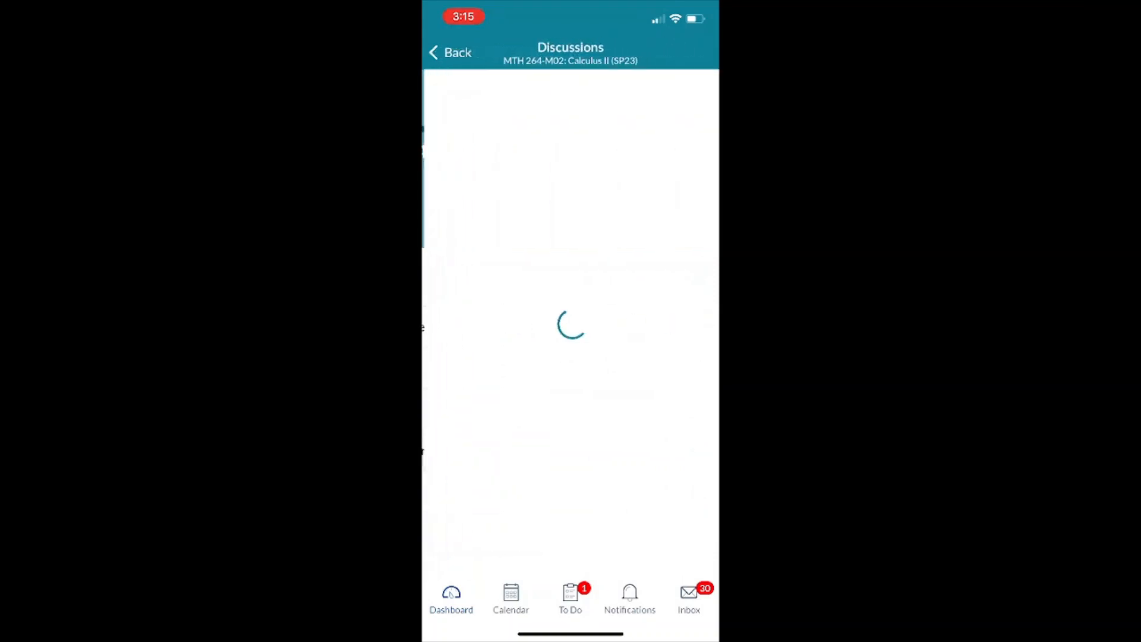
{"action": "left_click", "coordinate": [449, 53]}
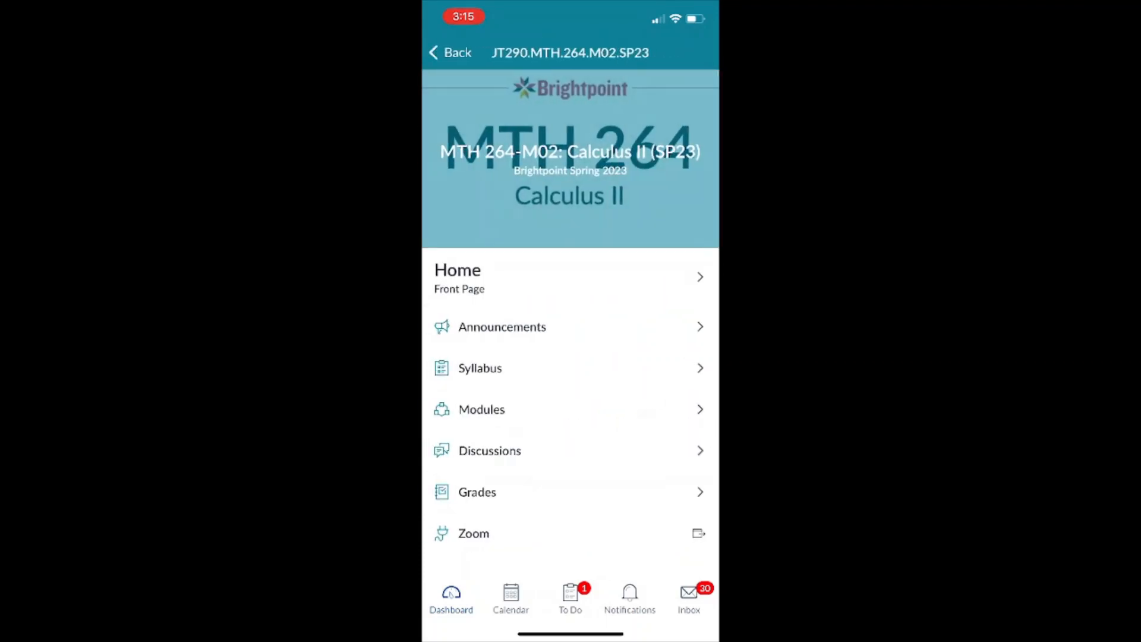
- Browse Modules and read the 2.1 The Idea of Limits page, then go back
{"action": "left_click", "coordinate": [481, 409]}
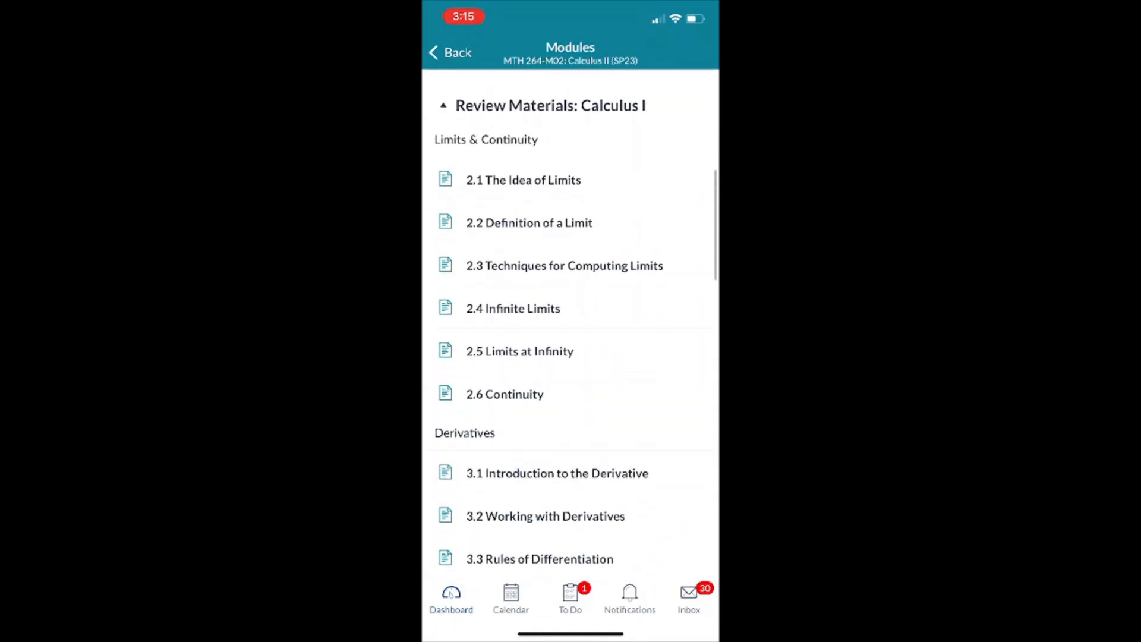
{"action": "left_click", "coordinate": [523, 179]}
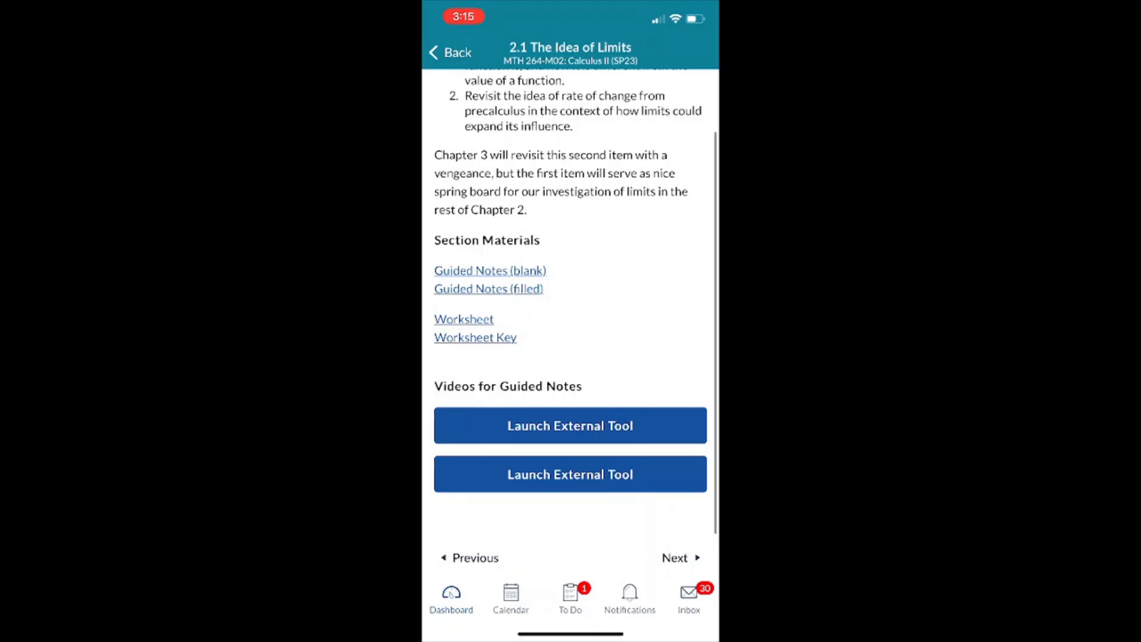
{"action": "left_click", "coordinate": [450, 52]}
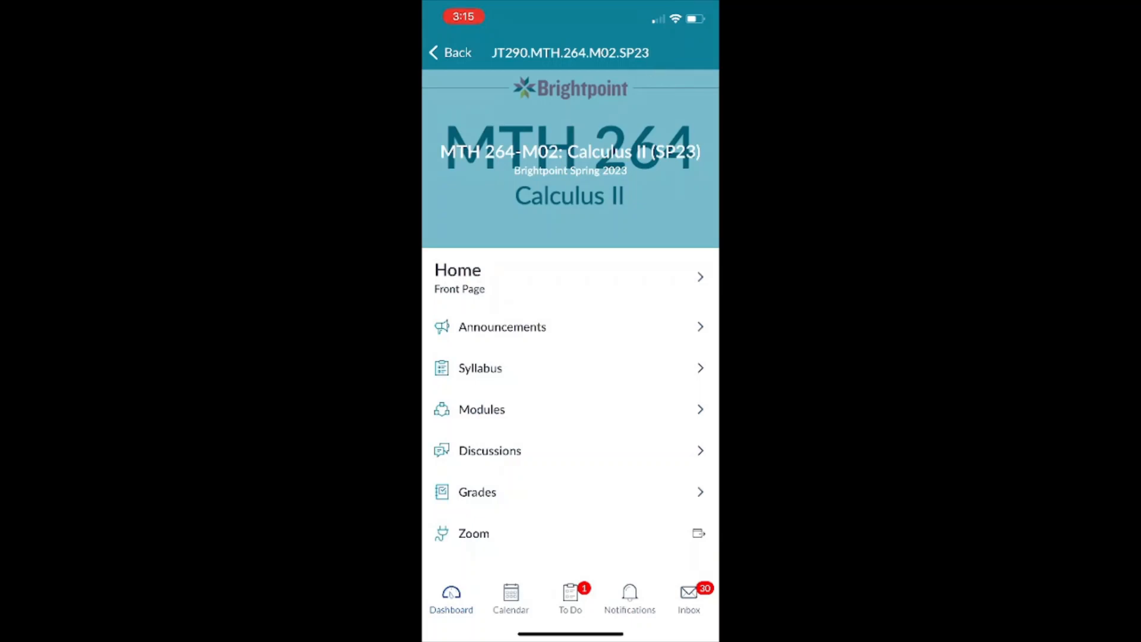
- View the Grades list with its 89.2% total and open Test 1 showing 74 of 100
{"action": "left_click", "coordinate": [478, 492]}
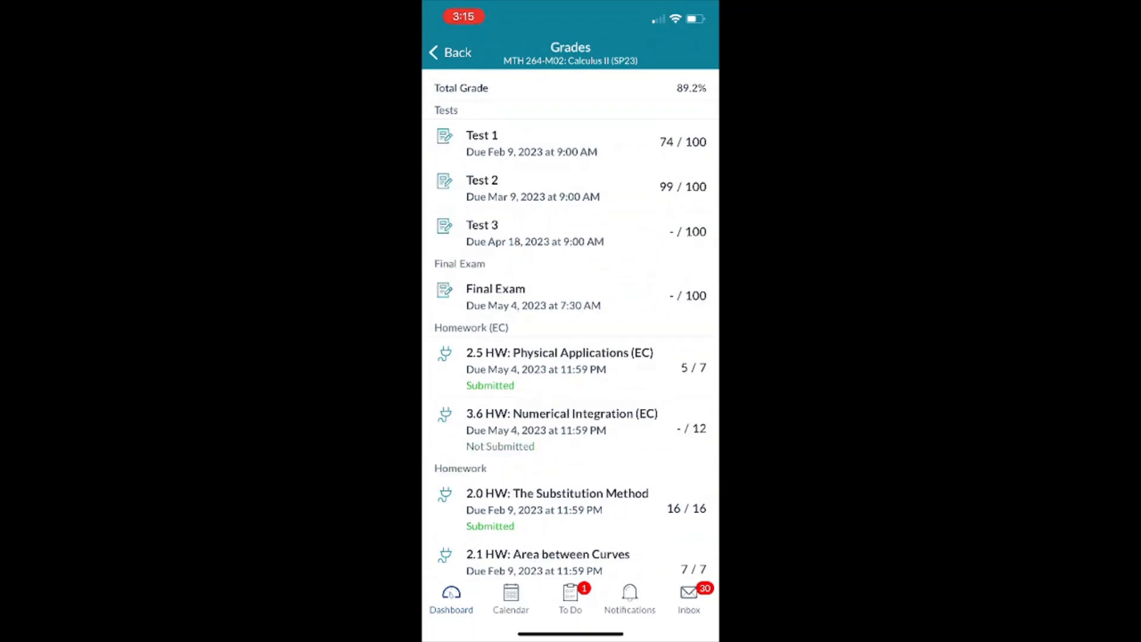
{"action": "scroll", "scroll_direction": "down", "scroll_amount": 3}
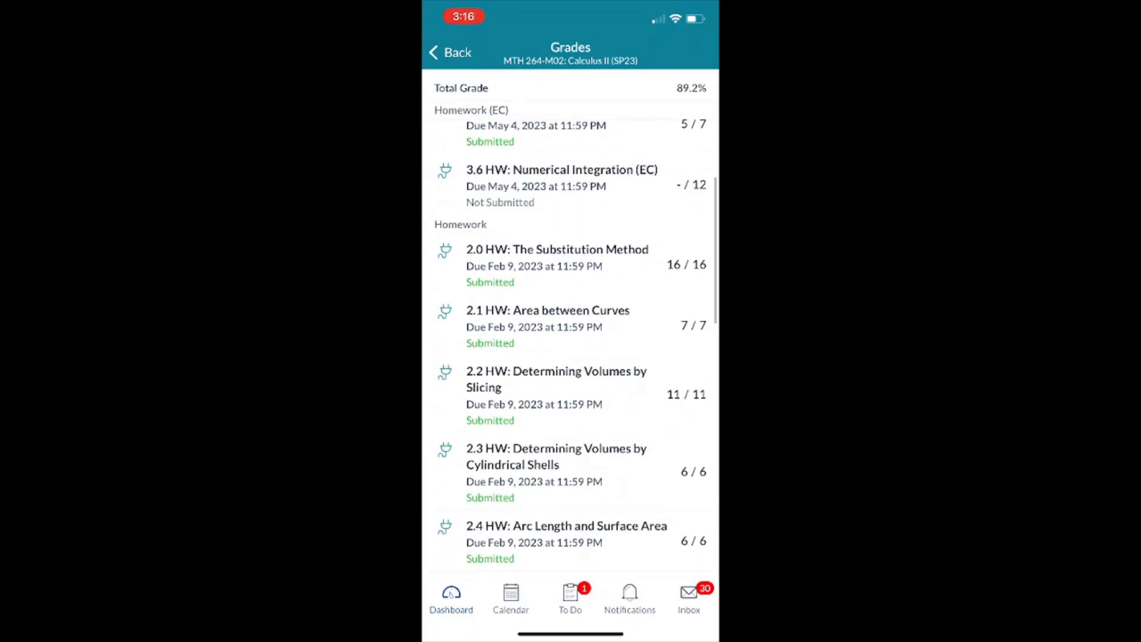
{"action": "scroll", "scroll_direction": "down", "scroll_amount": 3}
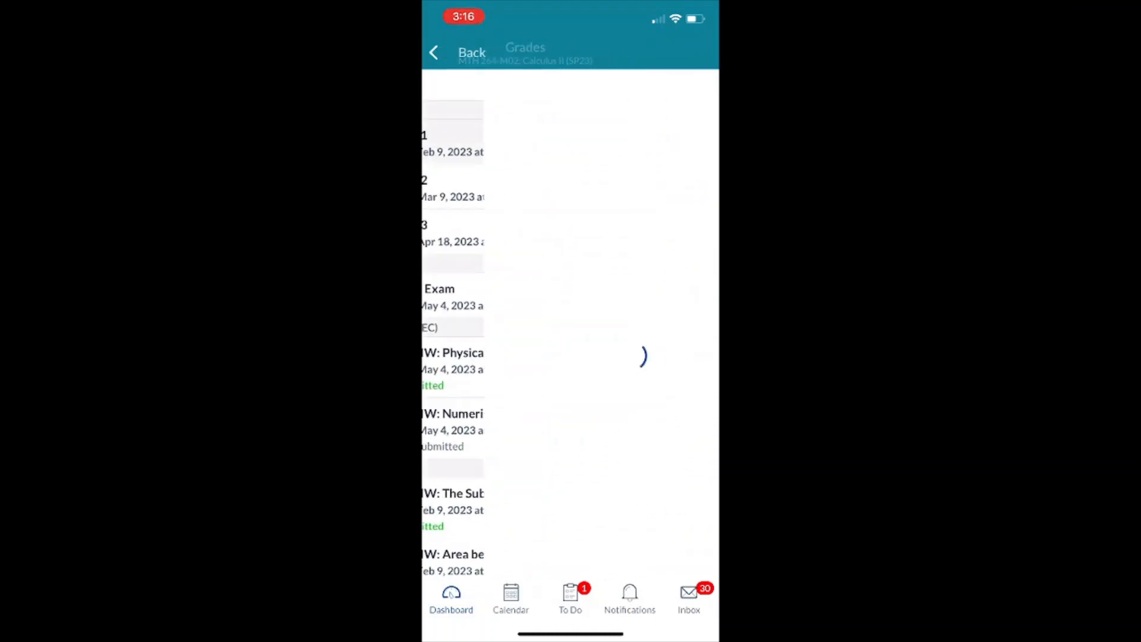
{"action": "left_click", "coordinate": [452, 144]}
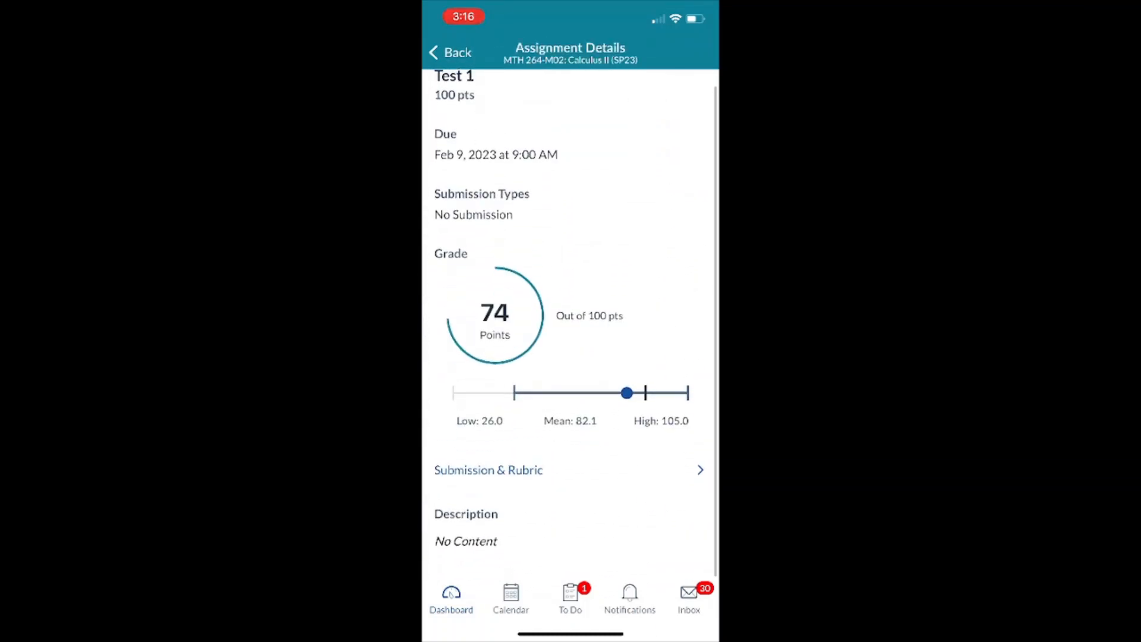